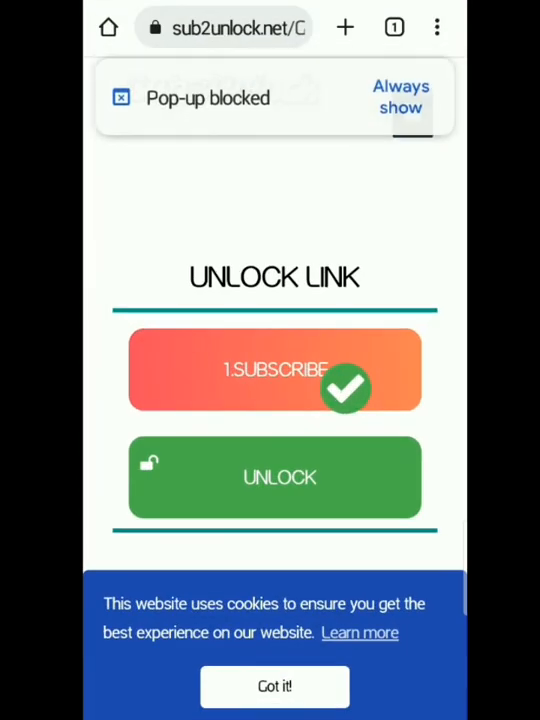
Follow the unlocked Sub2Unlock link to the APK_EDITOR_BY_SNIPRO.zip page on APKAdmin.
click(122, 96)
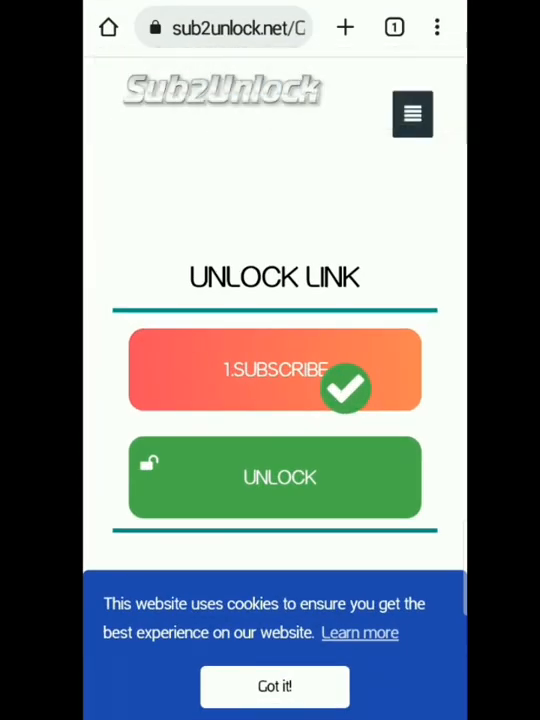
click(276, 476)
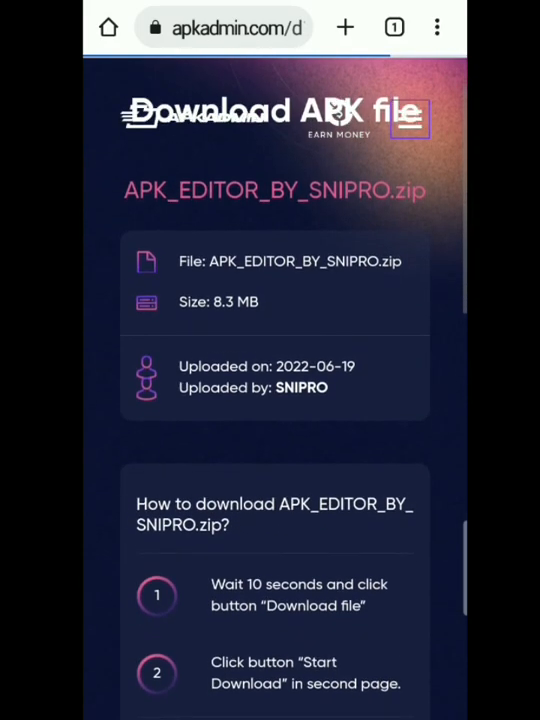
Request the zip download, escape the ad tab, and start downloading APK_EDITOR_BY_SNIPRO.zip.
scroll(down, 3)
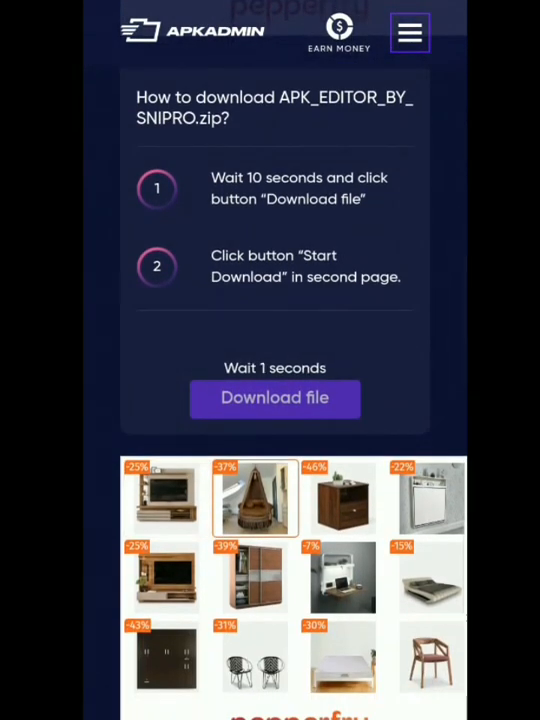
click(274, 398)
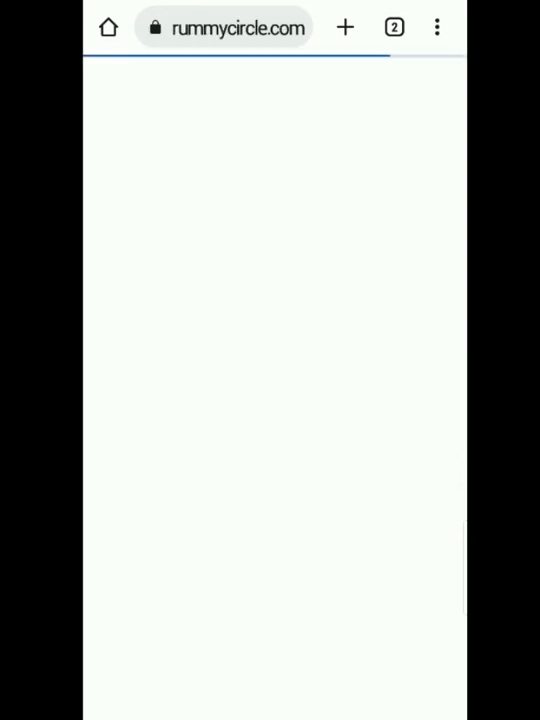
click(394, 28)
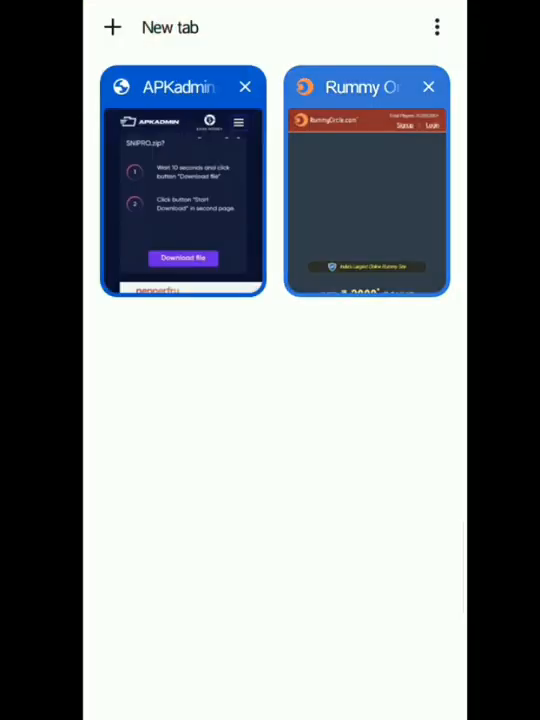
click(184, 184)
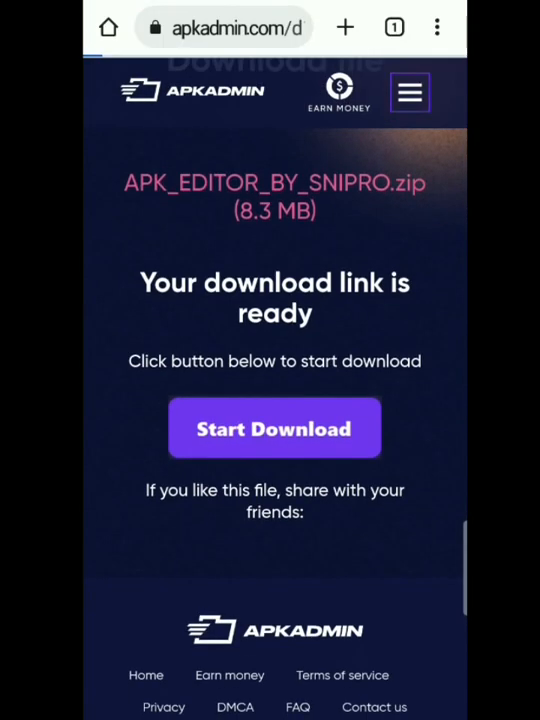
click(274, 428)
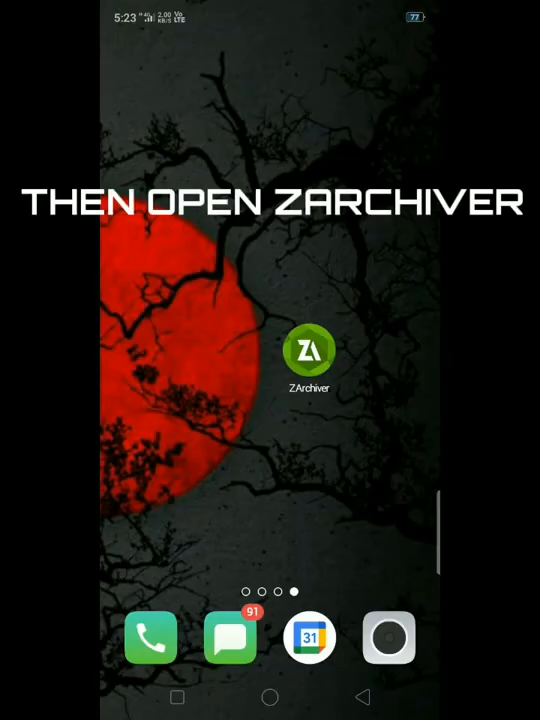
click(308, 352)
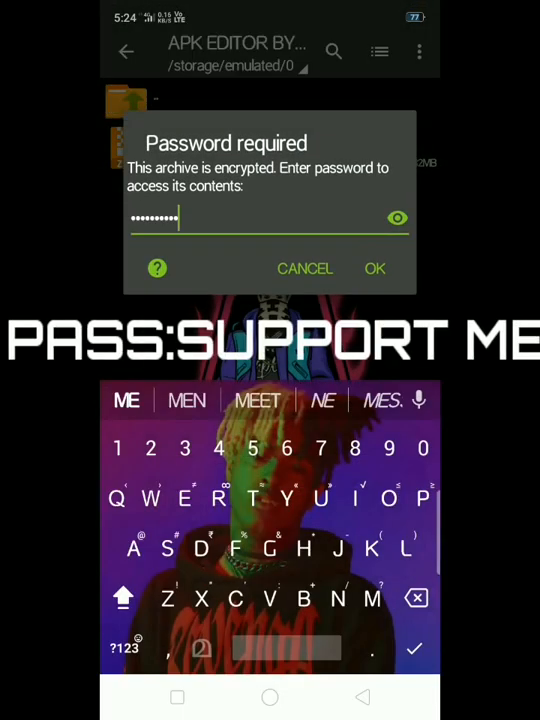
click(374, 268)
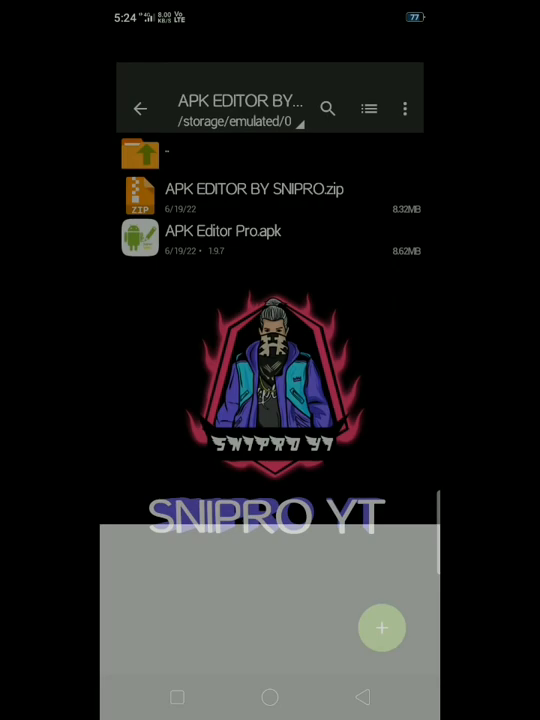
Install APK Editor Pro.apk as an update to the existing app.
click(222, 232)
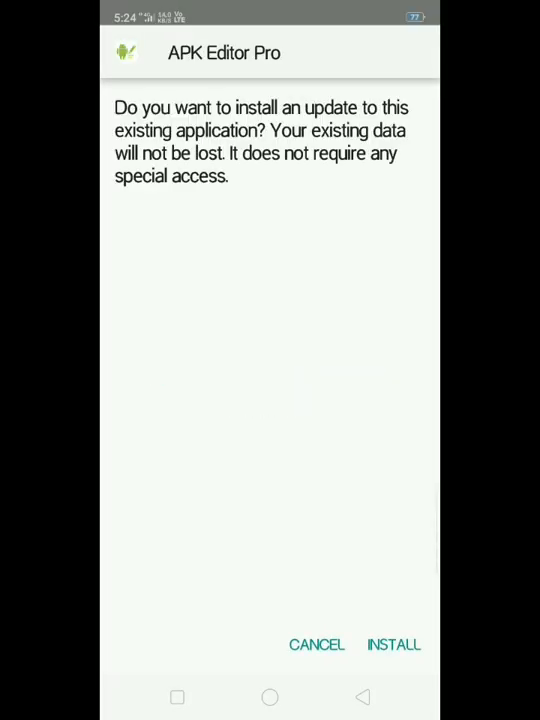
click(392, 644)
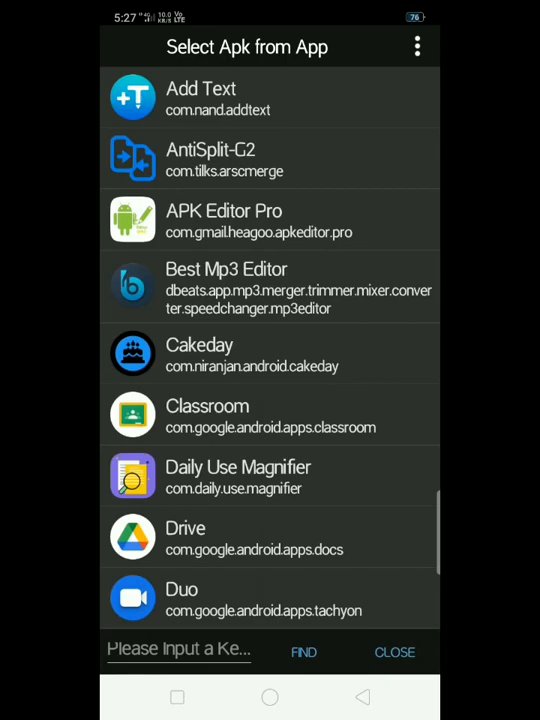
Scroll APK Editor Pro's installed-app picker down to Meet, Minecraft and MX Player.
scroll(down, 3)
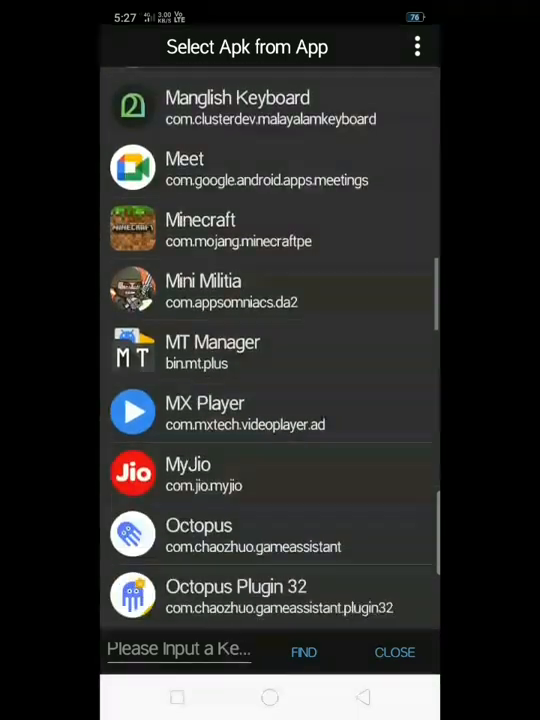